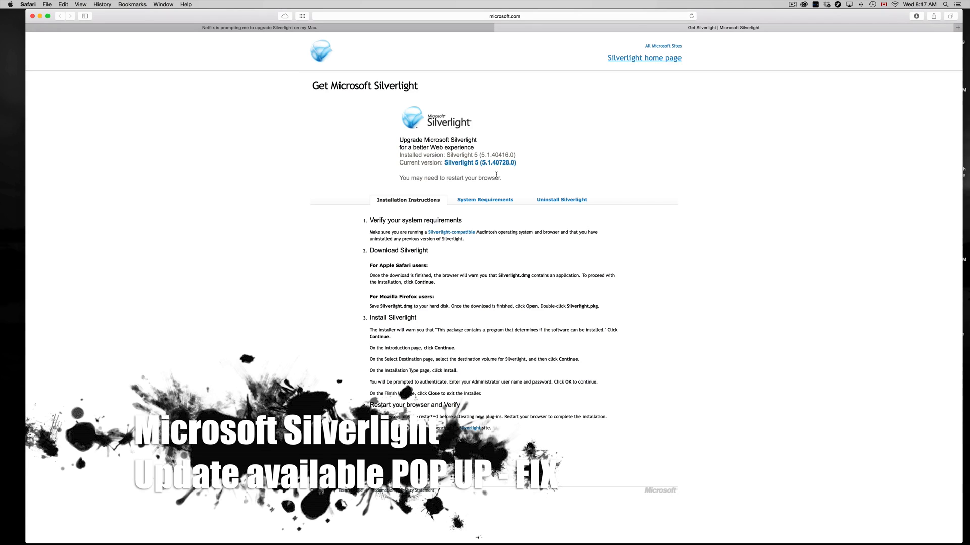
Reveal the install page address and show Silverlight.dmg in the downloads list
click(504, 15)
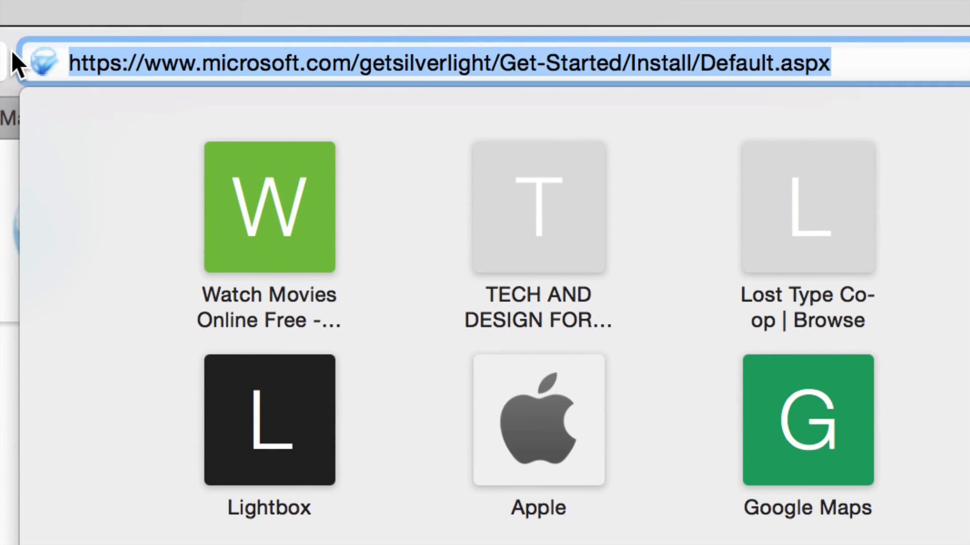
mouse_move(569, 56)
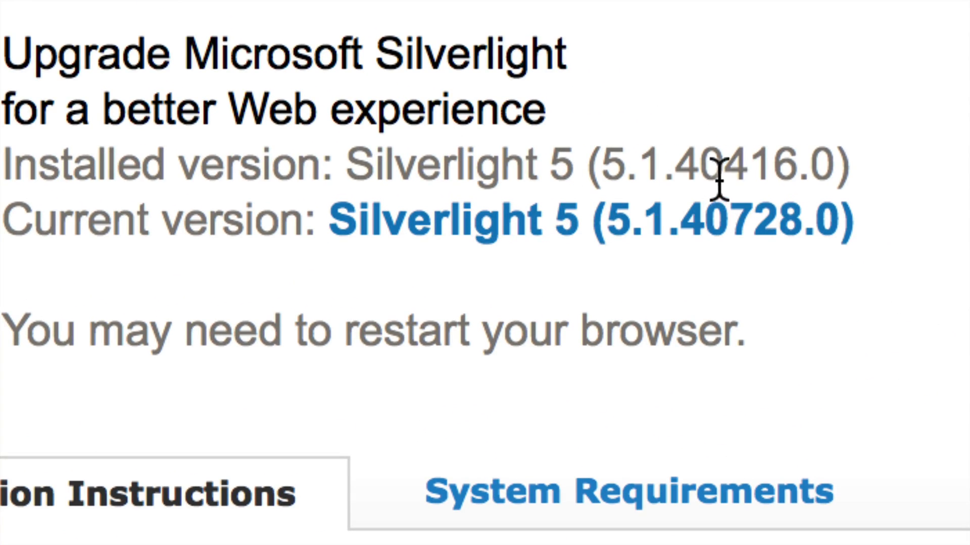
mouse_move(58, 219)
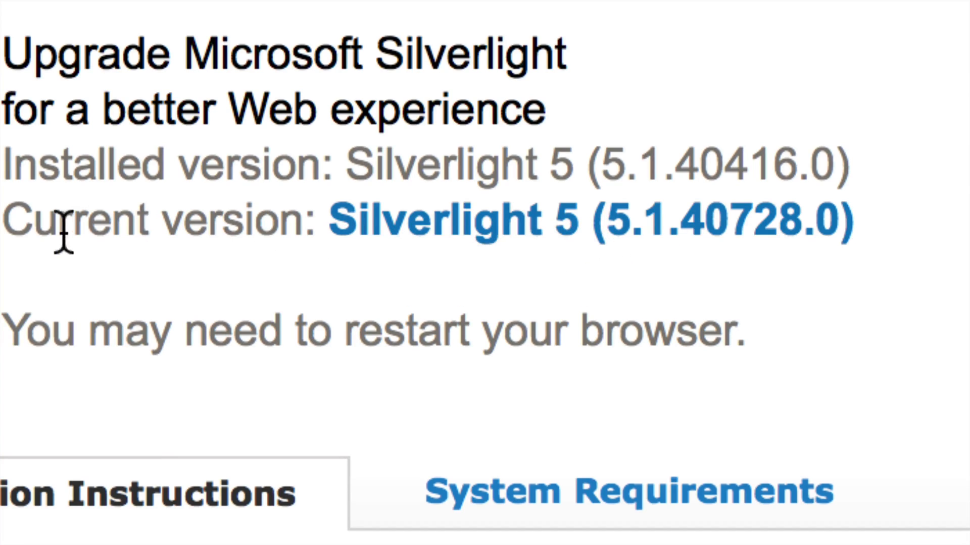
mouse_move(730, 235)
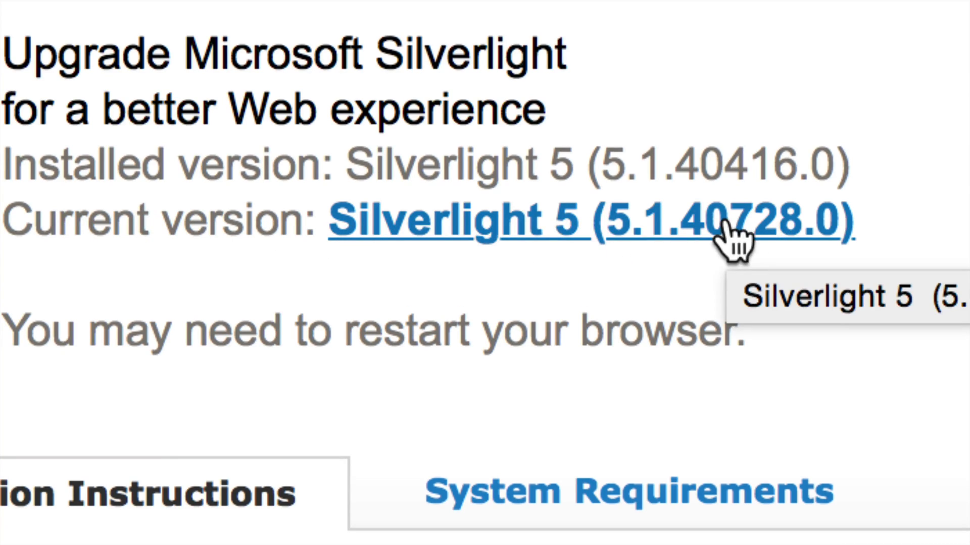
mouse_move(488, 254)
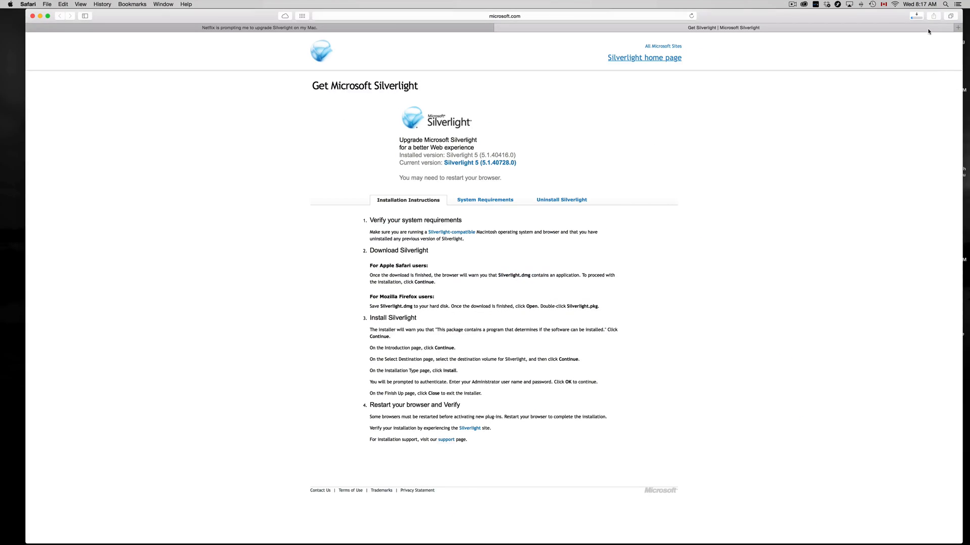
click(916, 15)
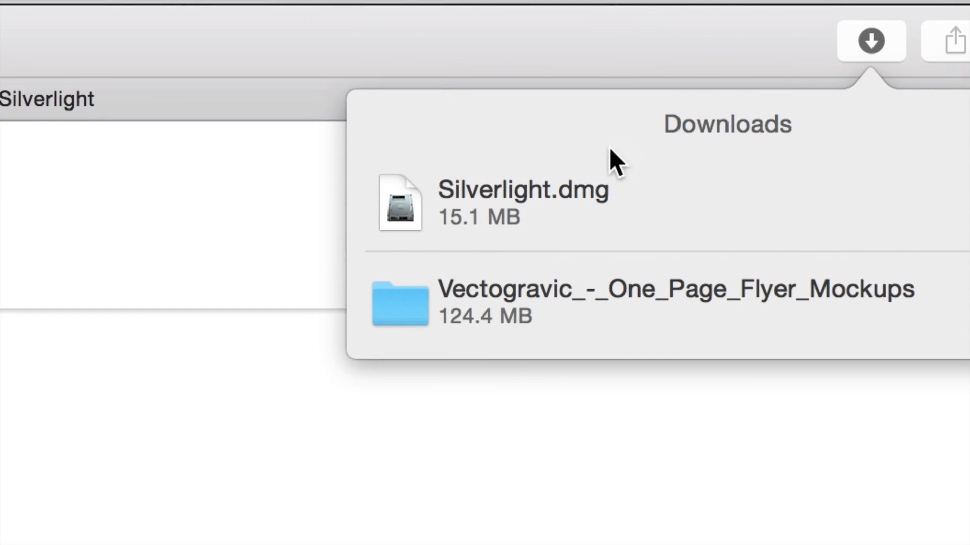
mouse_move(547, 201)
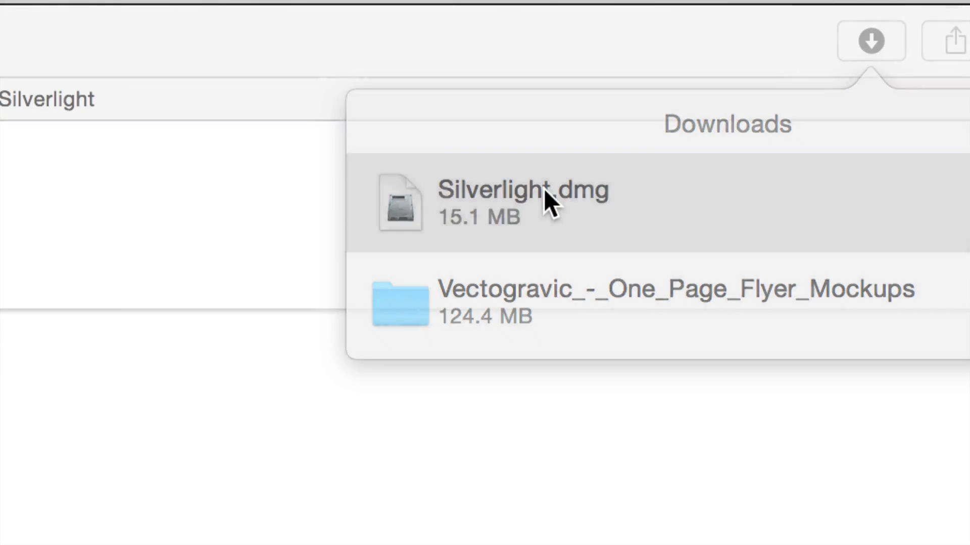
Mount Silverlight.dmg from the Downloads popover to reveal Silverlight.pkg
double_click(524, 203)
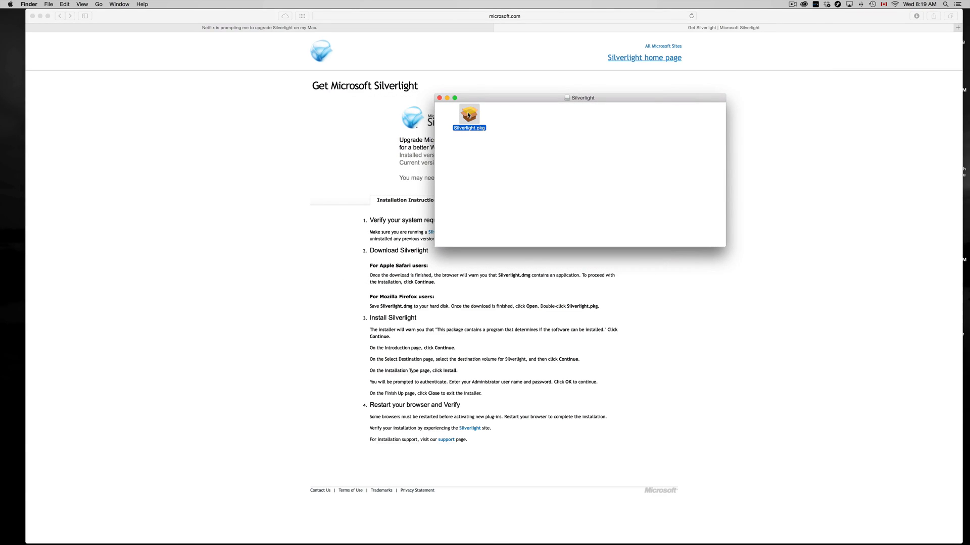
Run Silverlight.pkg through licence, standard install on Macintosh HD, admin authorisation, then close
double_click(469, 116)
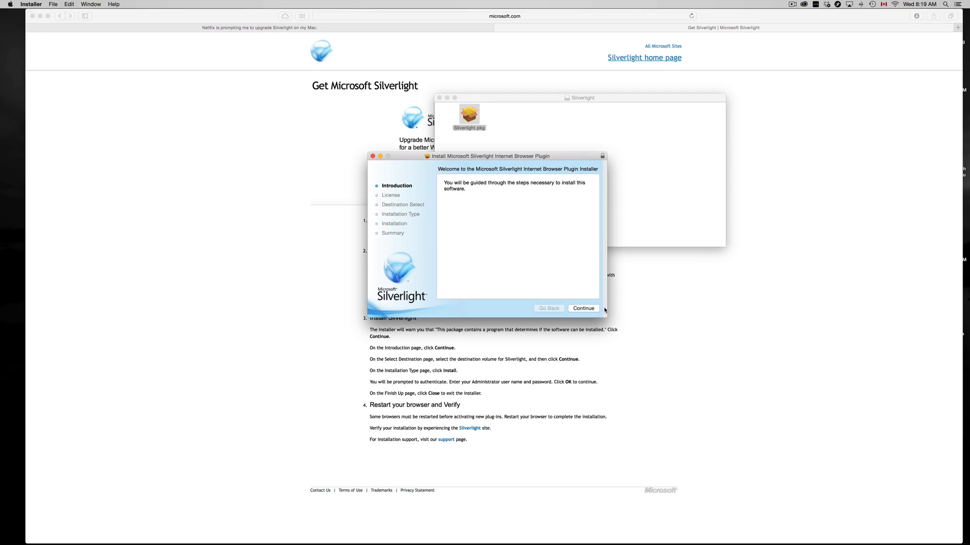
click(582, 308)
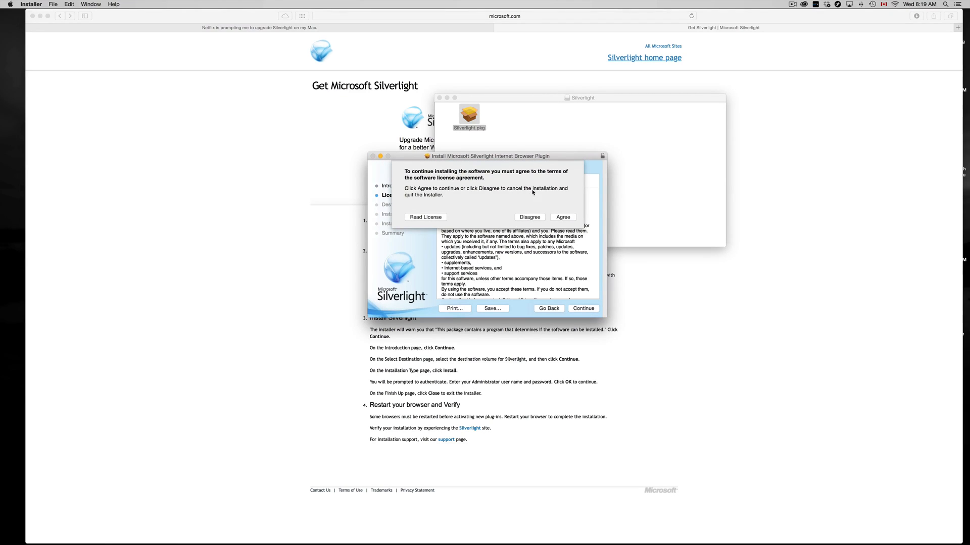
click(561, 217)
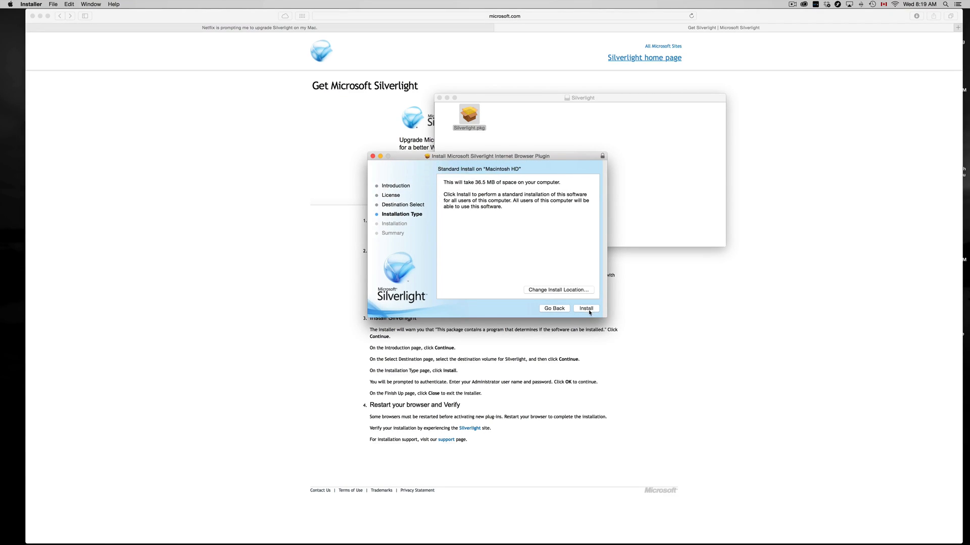
click(585, 308)
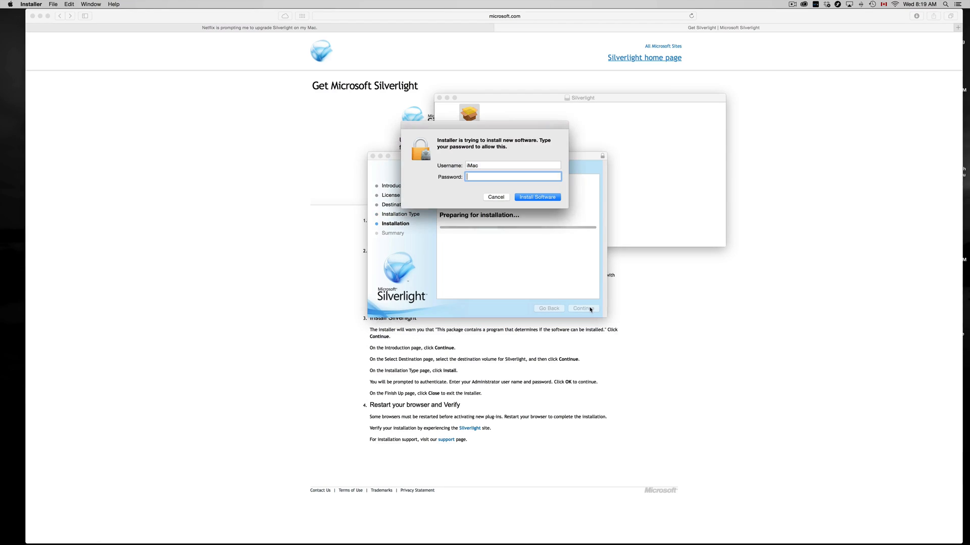
click(536, 196)
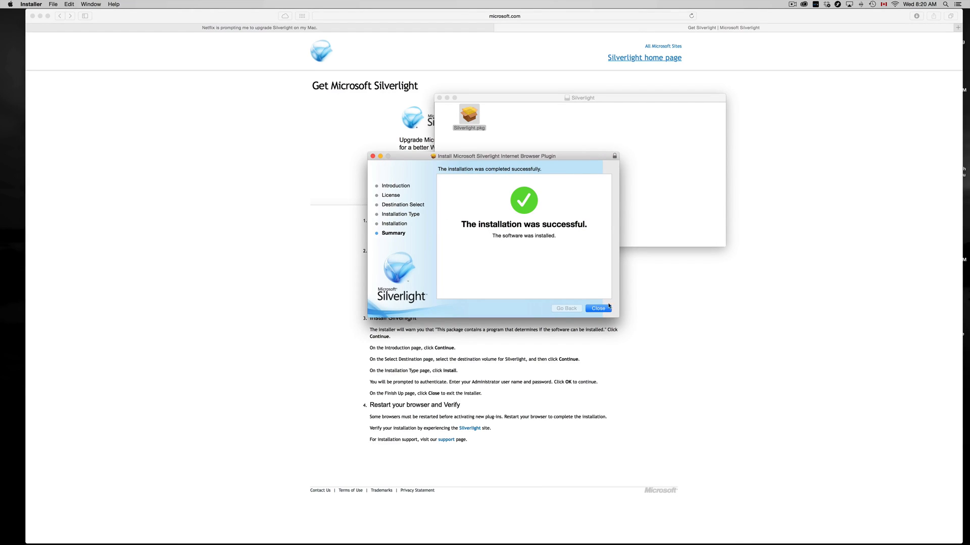
click(597, 309)
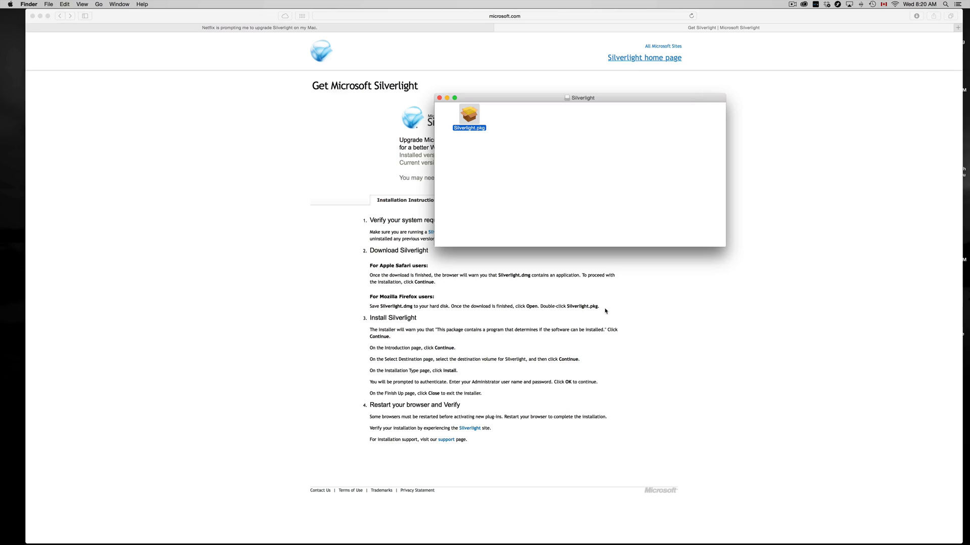
Load netflix.com in a new Safari tab to reach the browse page
click(441, 98)
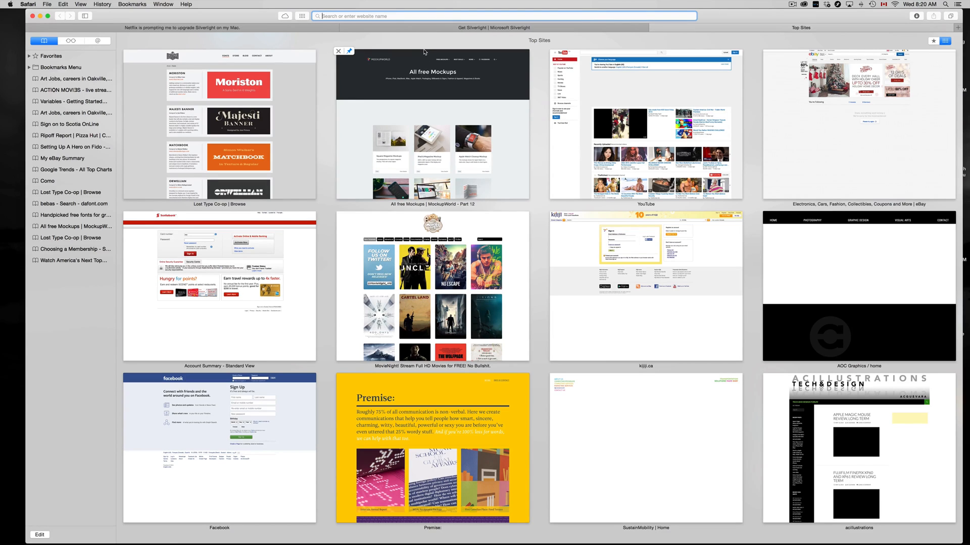
text(nextissue.ca)
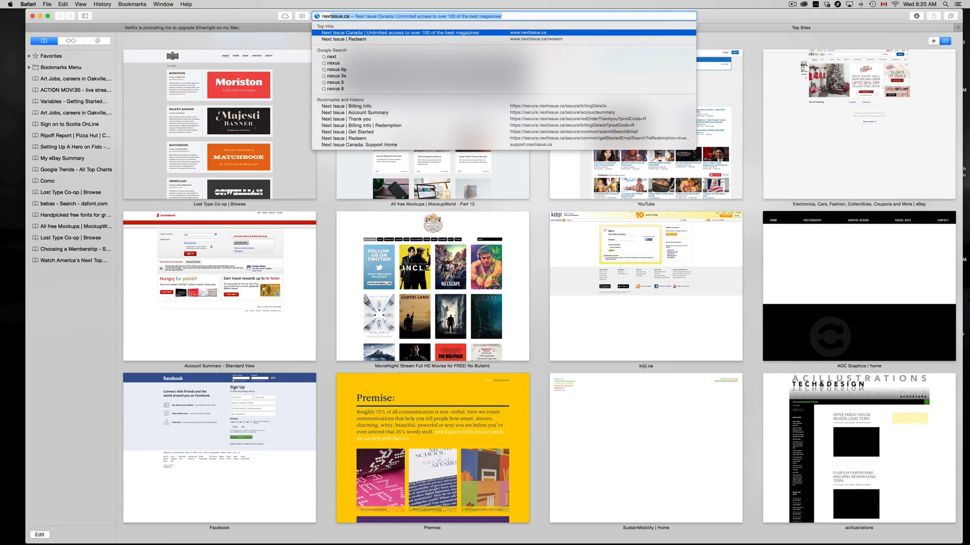
text(i)
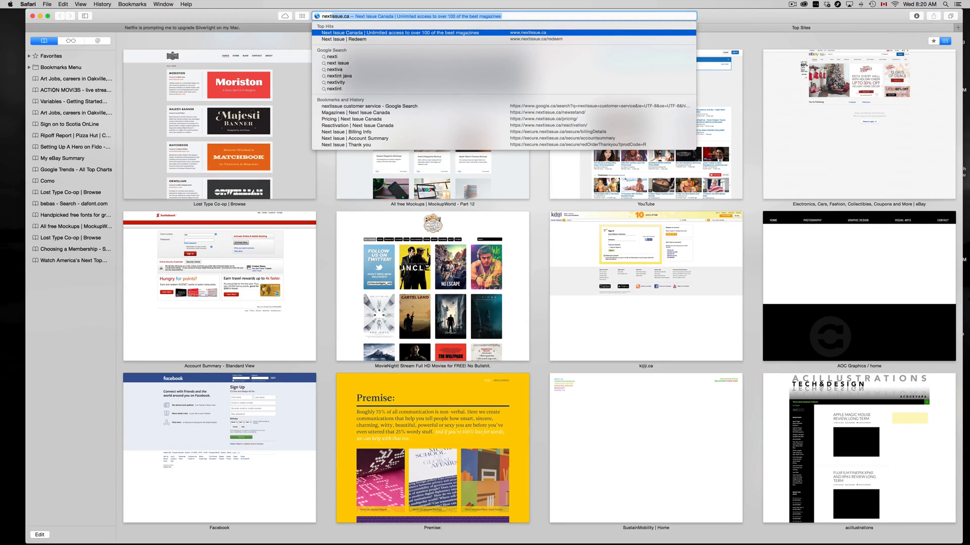
text(netflix.com)
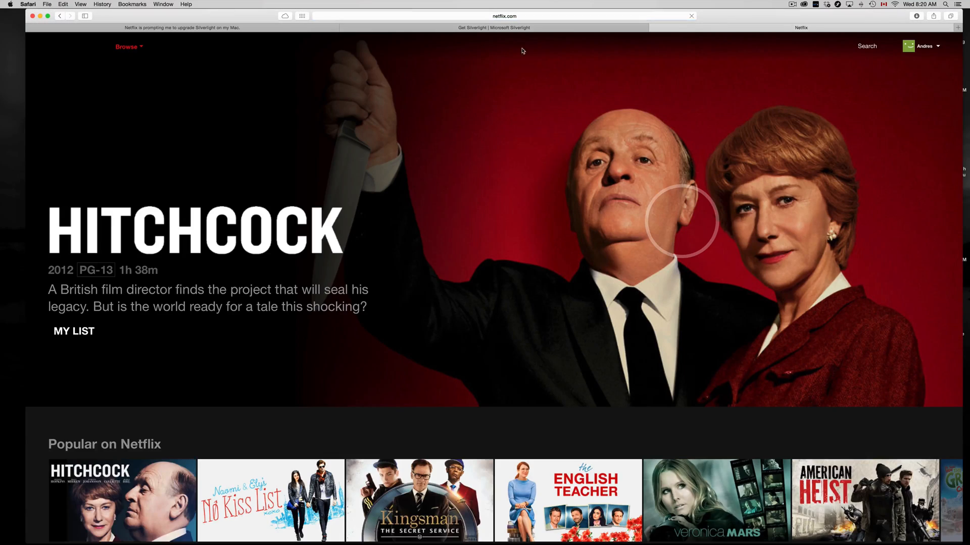
Play American Dad! S1:E1 "Pilot" from Trending Now with no Silverlight prompt
scroll(down, 3)
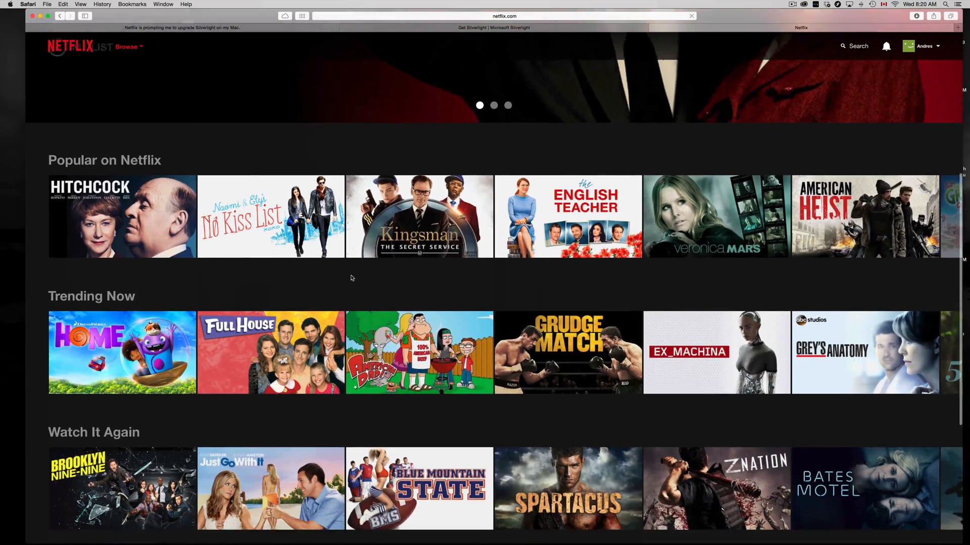
scroll(down, 3)
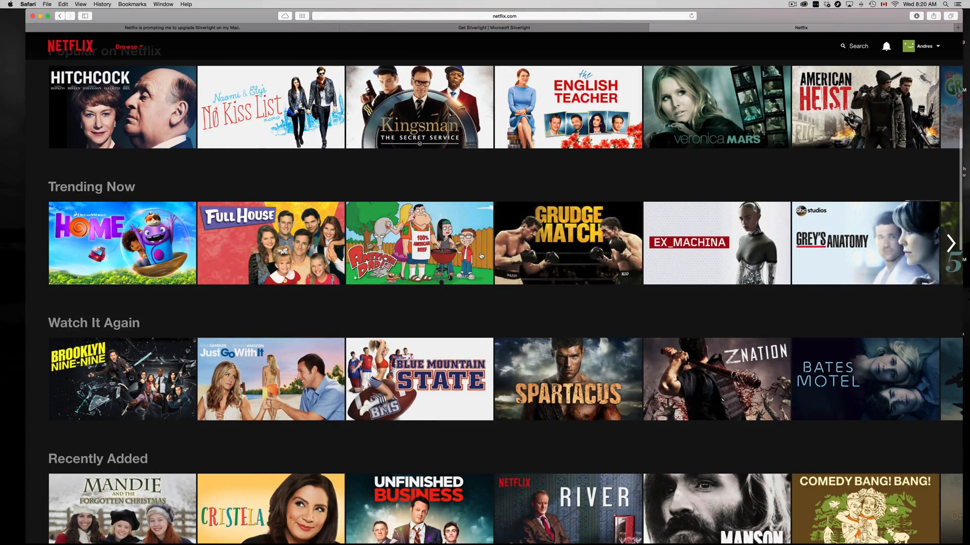
mouse_move(419, 243)
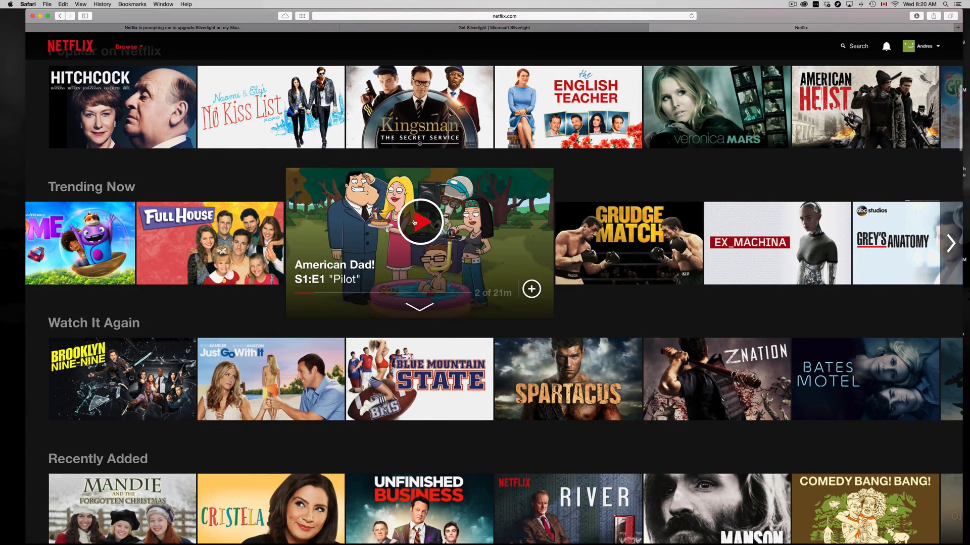
click(419, 222)
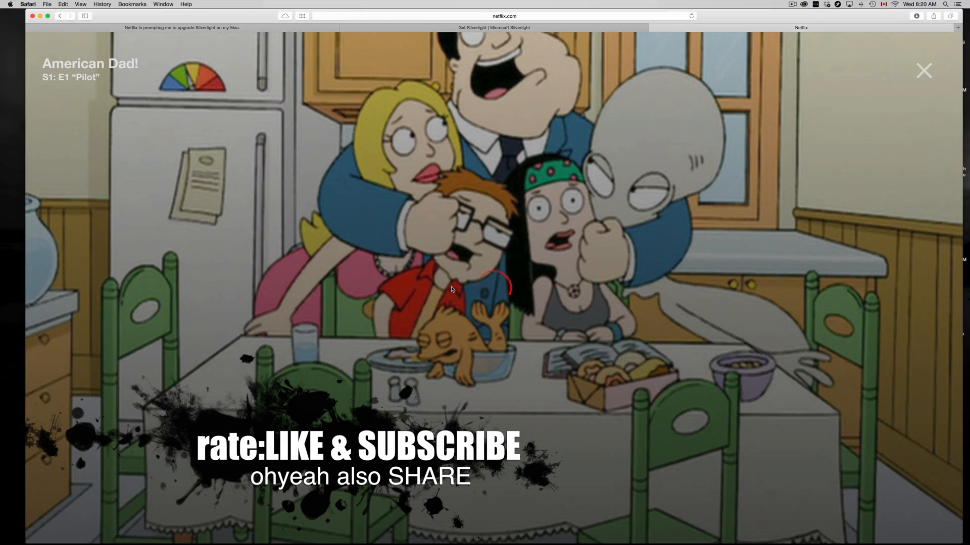